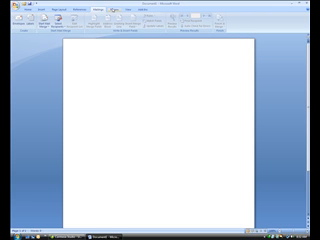
Switch the ribbon to the Home tab to show text formatting options
click(135, 8)
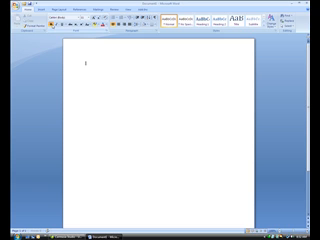
Type "Hello World" at the top of the blank document
text(=)
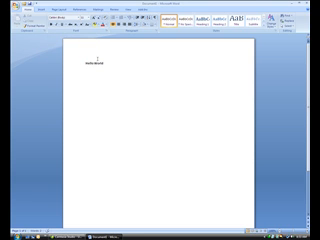
Select the Hello World text so its font can be changed
double_click(92, 67)
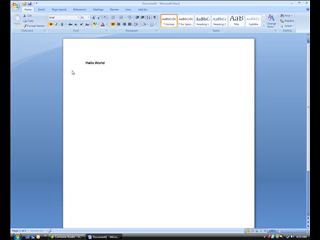
double_click(92, 67)
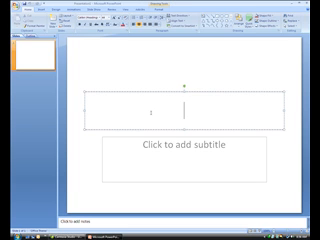
Enter "Hello World" as the title slide's title
text(Hello)
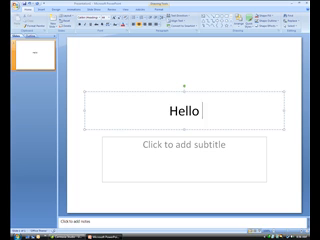
text(World)
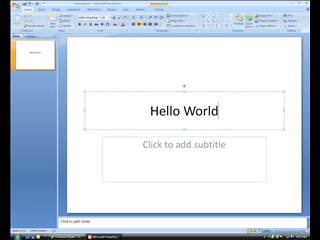